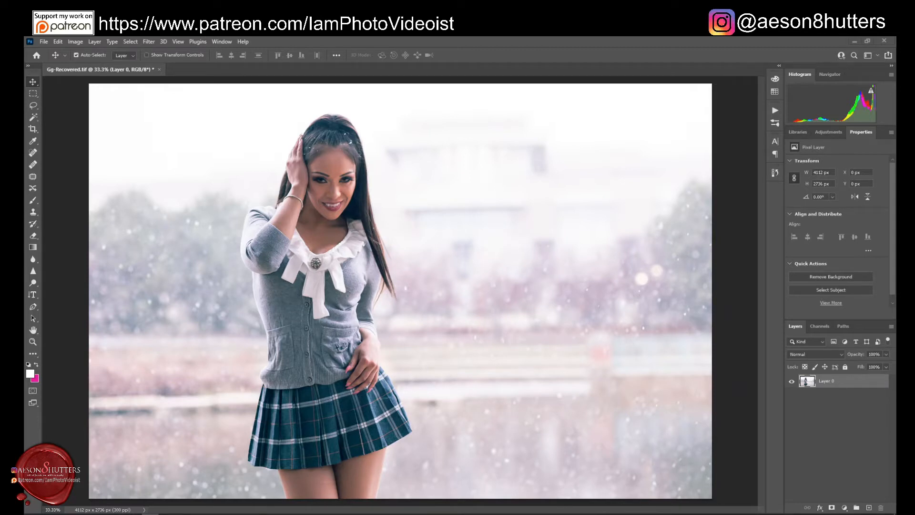
mouse_move(586, 234)
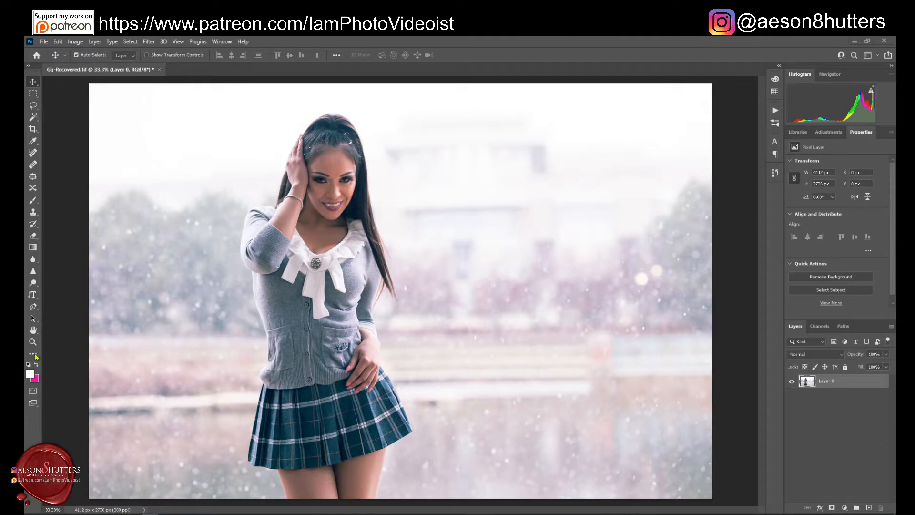
mouse_move(37, 359)
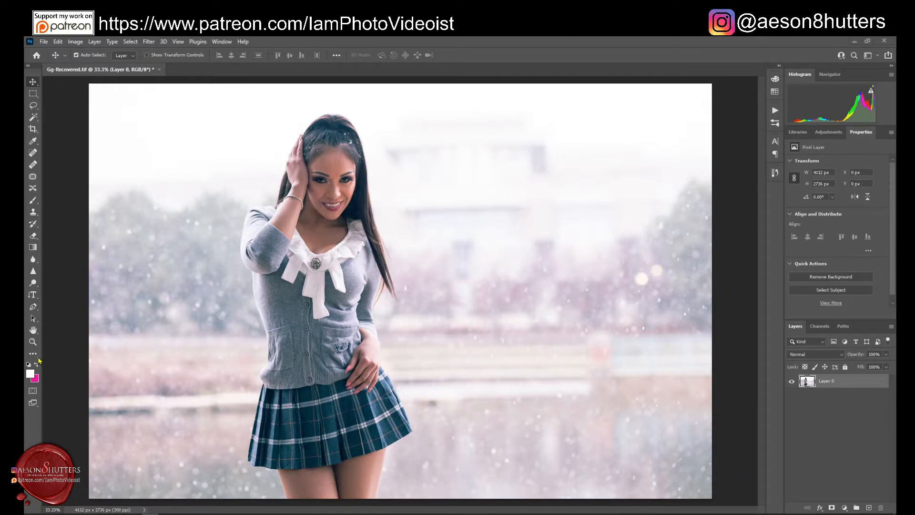
mouse_move(35, 359)
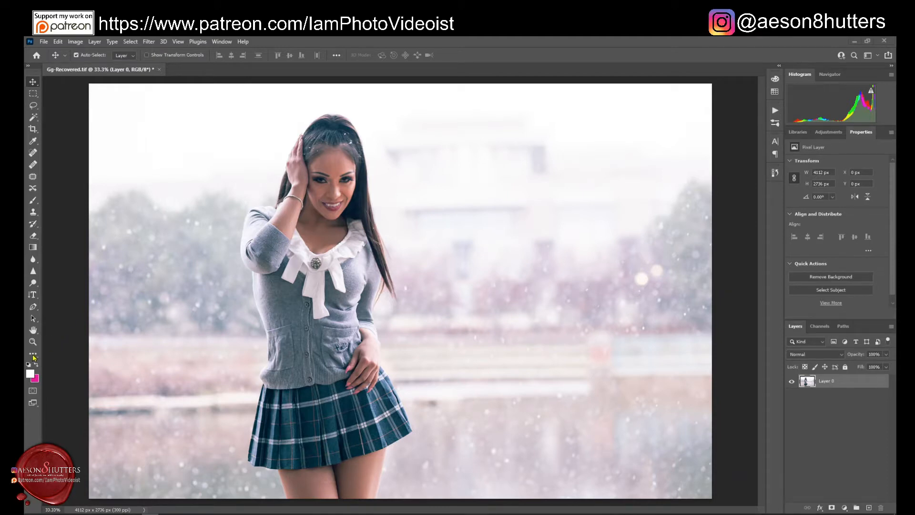
mouse_move(32, 355)
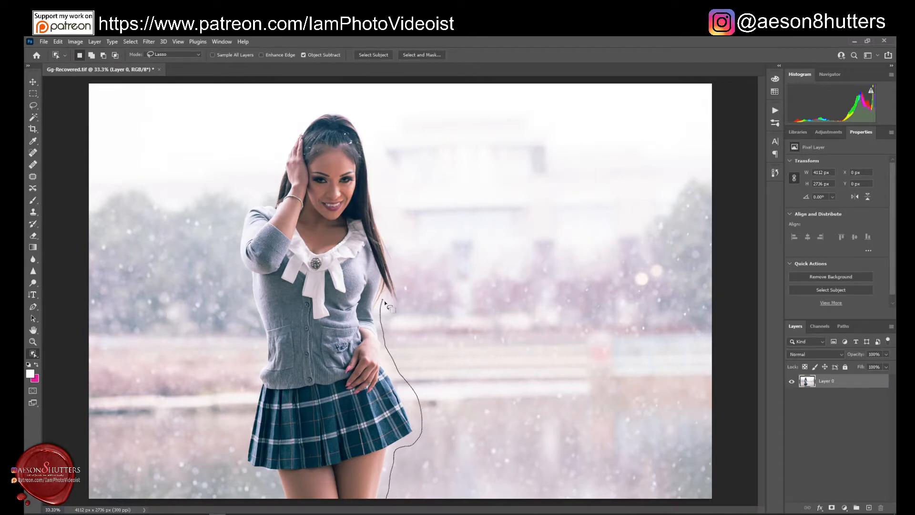
Step: Draw a loose Object Selection lasso around the woman to select her
left_click_drag(385, 306, 341, 110)
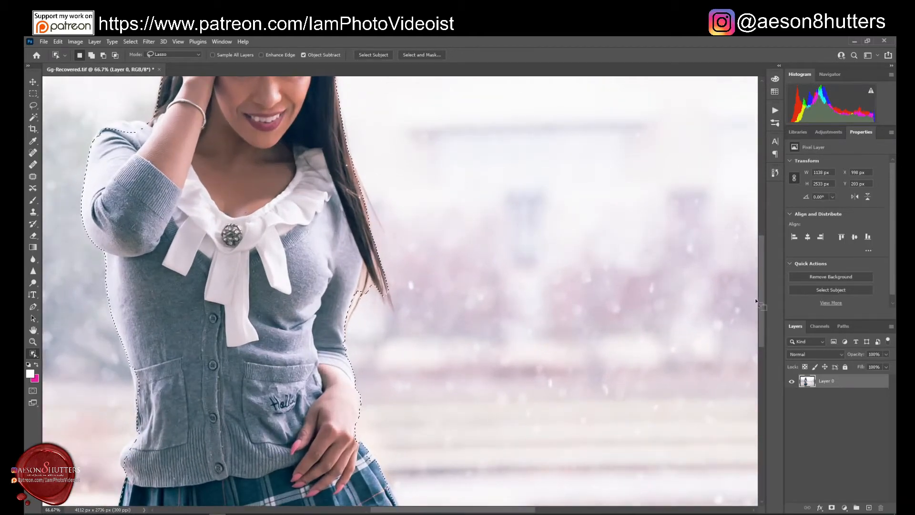
scroll("down", 3)
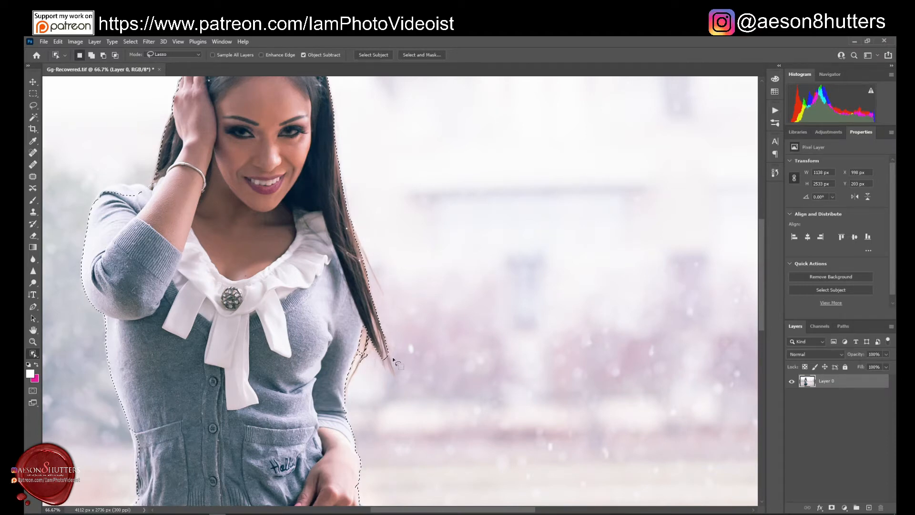
scroll("down", 3)
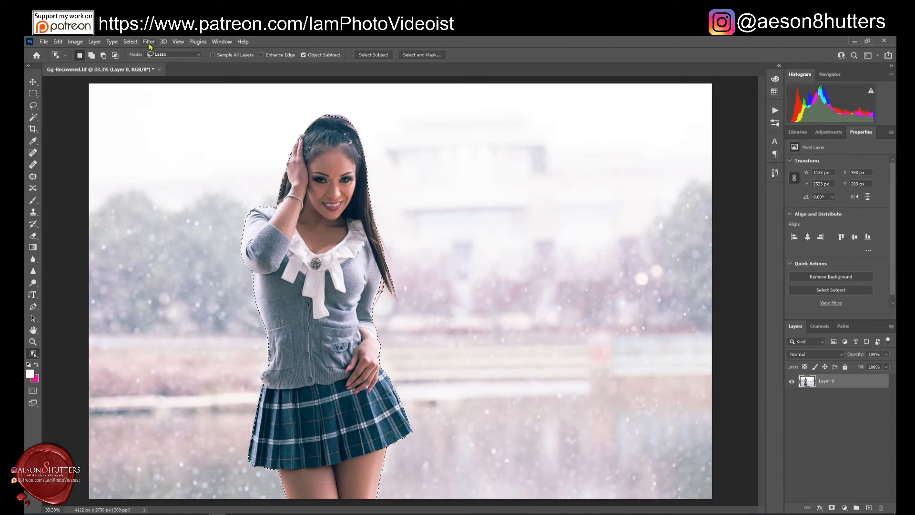
Step: Invert the selection via Select > Inverse so the snowy background is selected
left_click(130, 41)
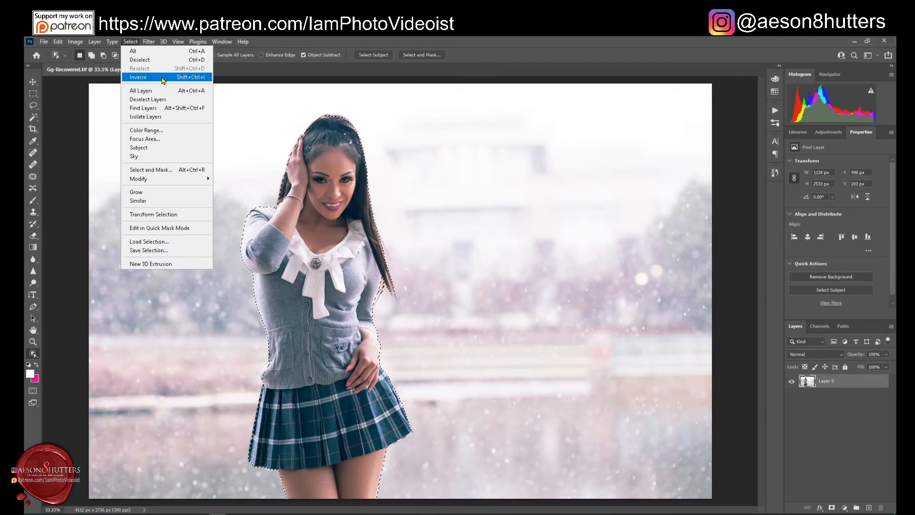
left_click(138, 77)
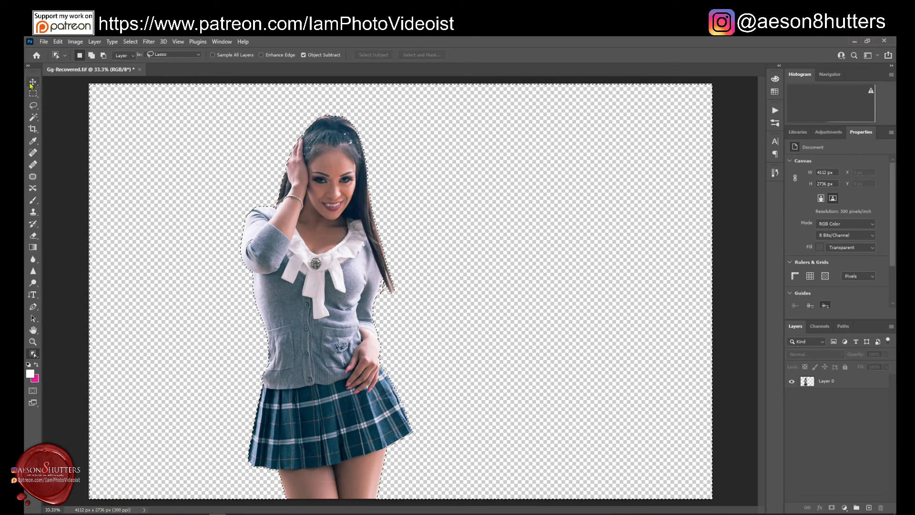
Step: Create Layer 1 and drag it below the woman's Layer 0 as a backdrop
left_click(32, 82)
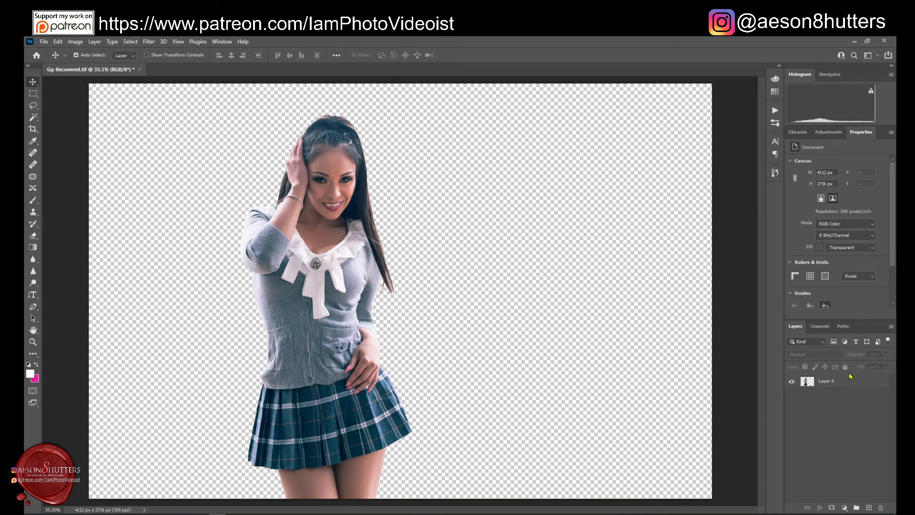
left_click(826, 380)
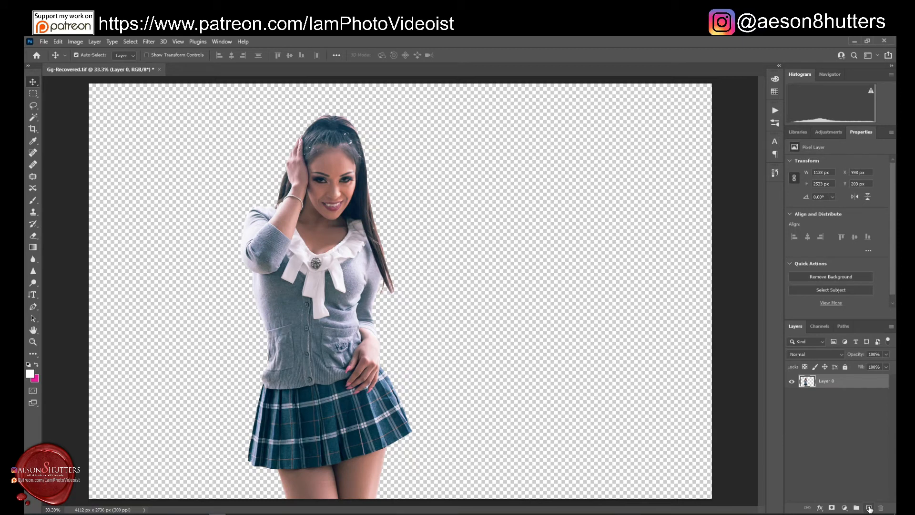
left_click(869, 506)
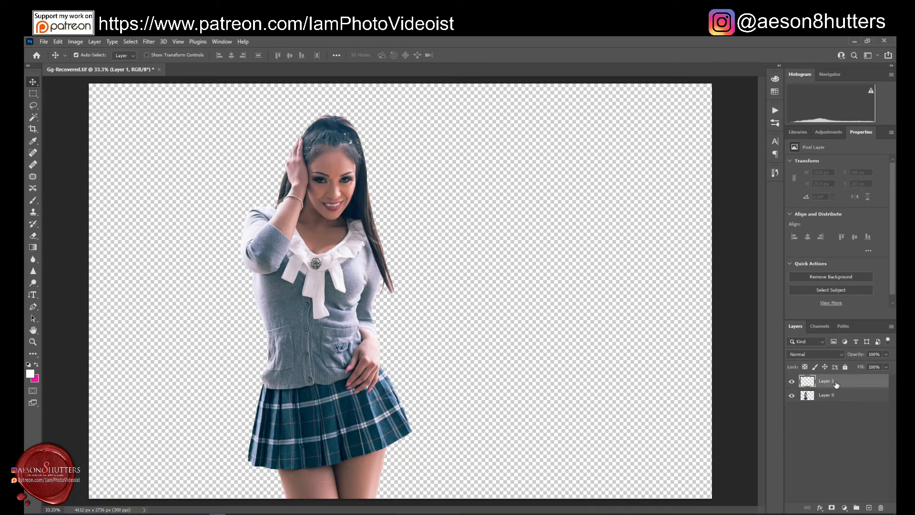
left_click_drag(835, 384, 835, 399)
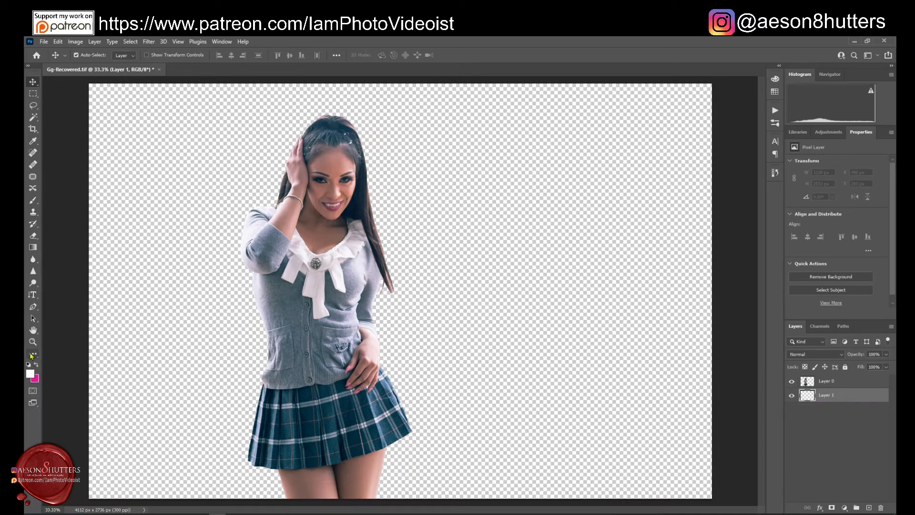
right_click(32, 355)
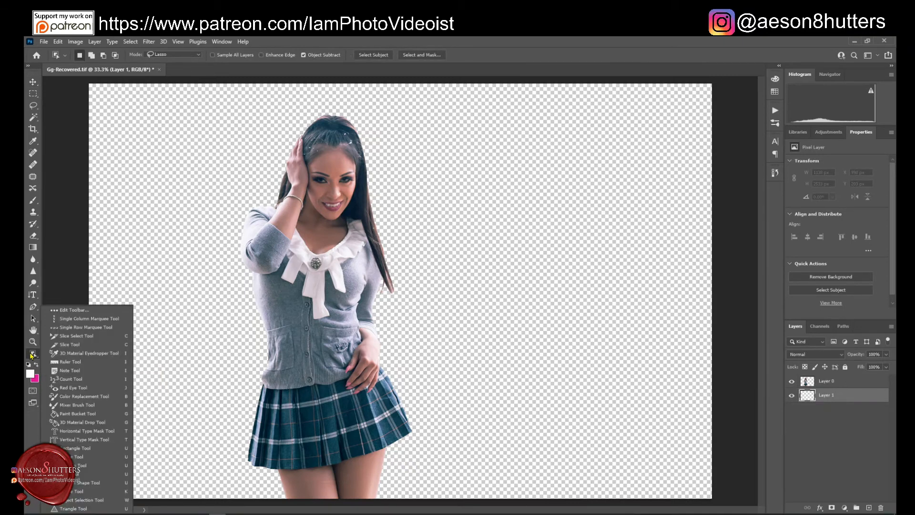
Step: Choose the Paint Bucket Tool and target the lower layer for a white fill
left_click(70, 412)
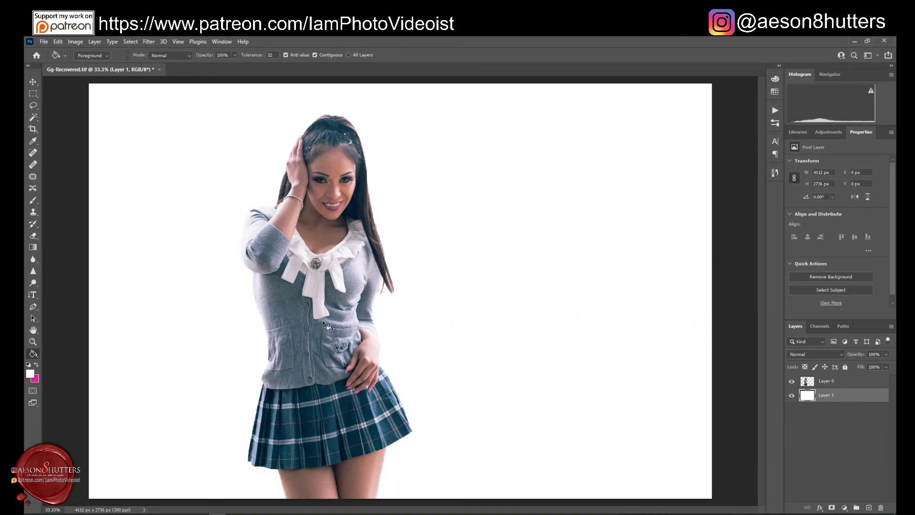
left_click(826, 380)
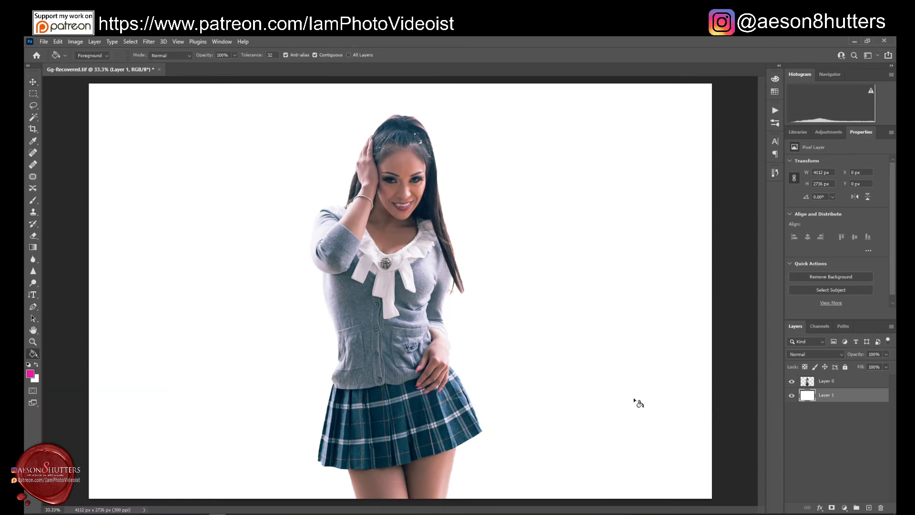
Step: Fill Layer 1 with solid pink behind the cut-out woman
left_click(807, 394)
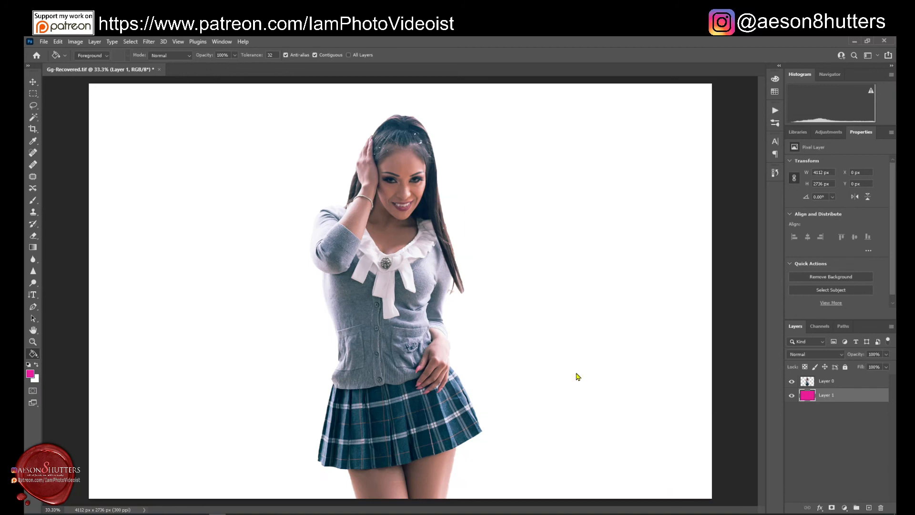
left_click(521, 286)
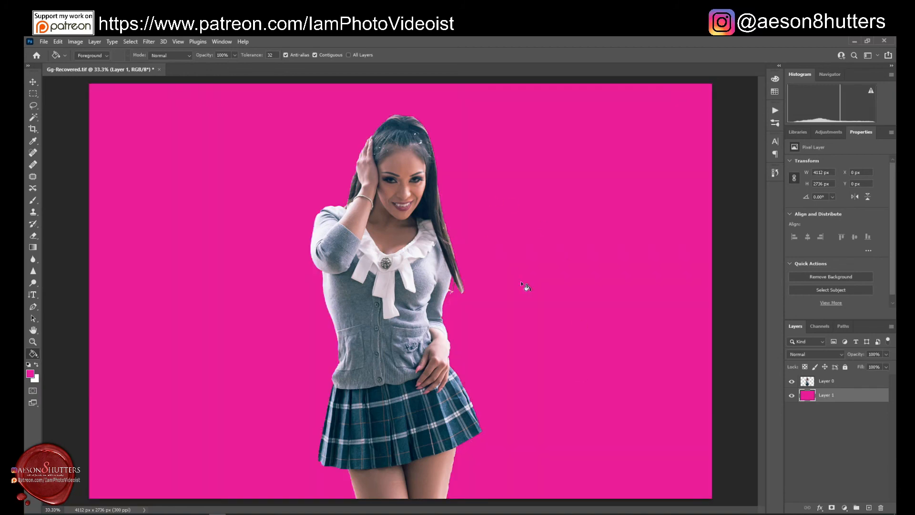
left_click(825, 394)
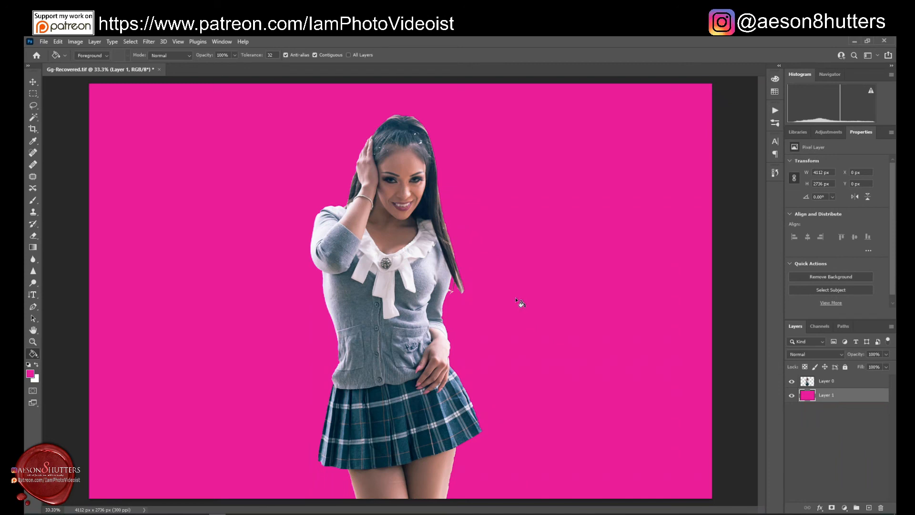
mouse_move(583, 233)
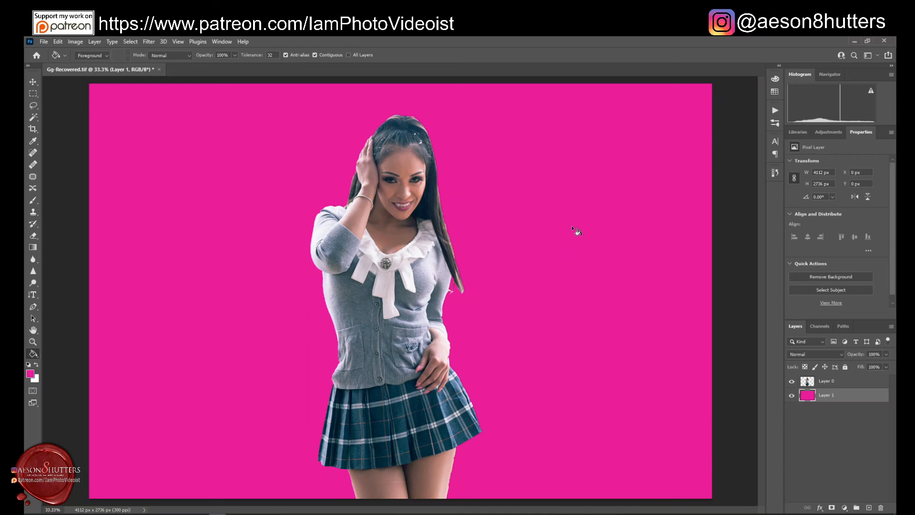
mouse_move(602, 245)
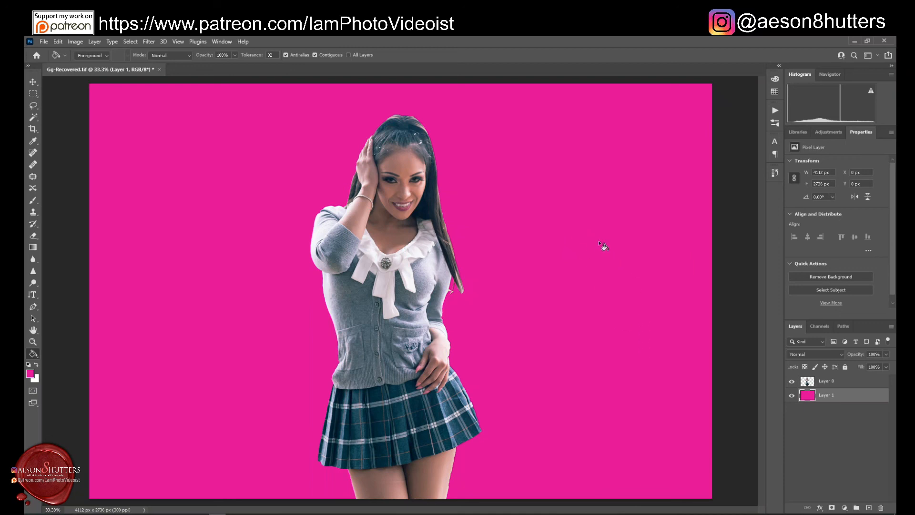